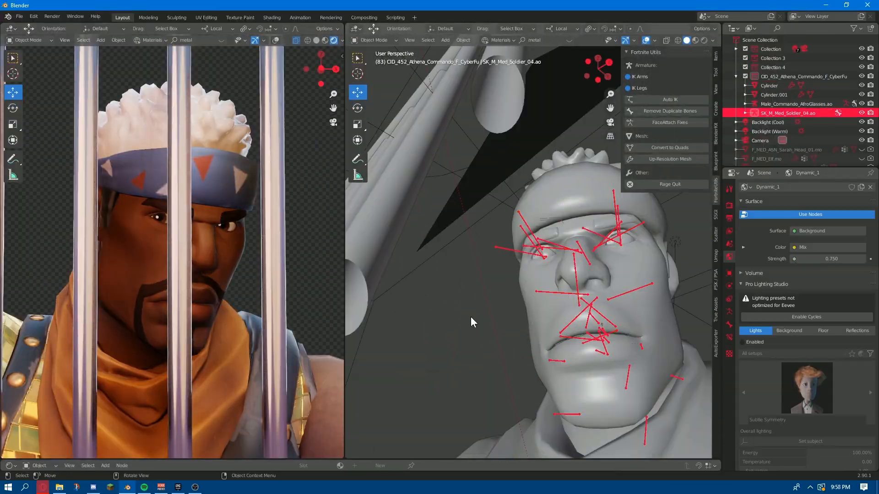
# - Stack the character under the jail bars over a black layer with a clipped Soft Light layer
pyautogui.click(770, 86)
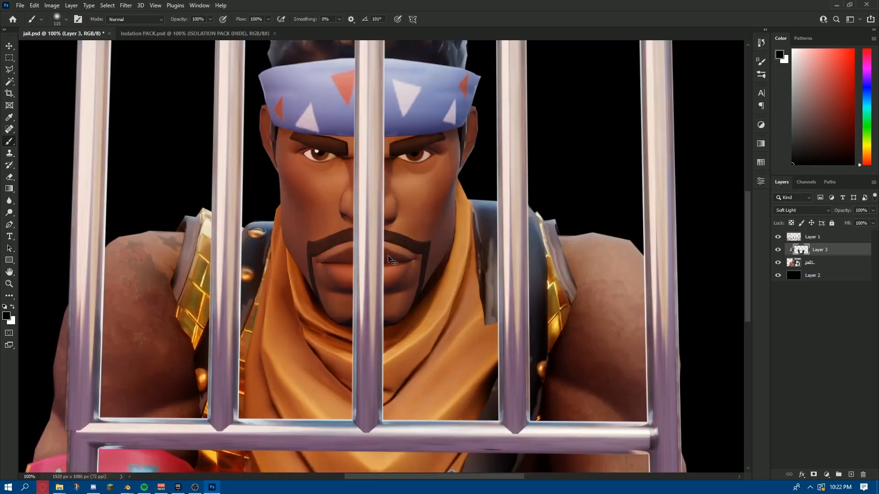
pyautogui.click(836, 18)
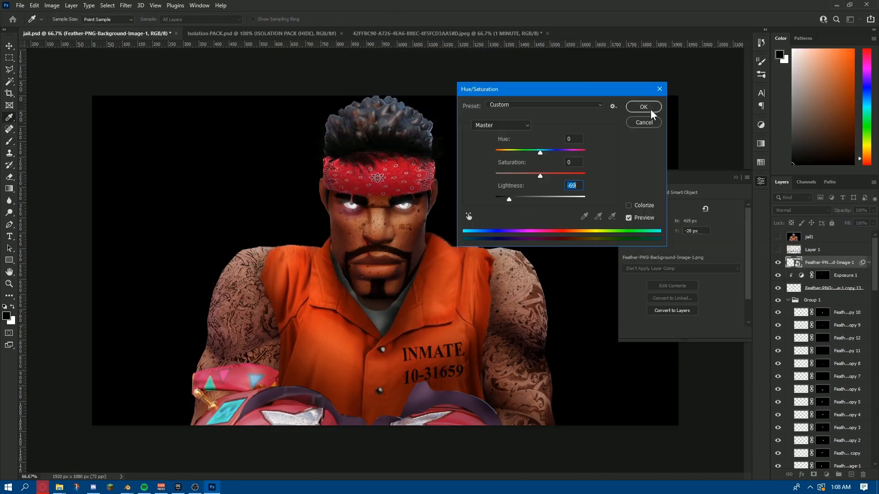
# - Apply Hue/Saturation with Lightness -69 to the Feather-PNG-Background-Image-1 layer
pyautogui.click(642, 107)
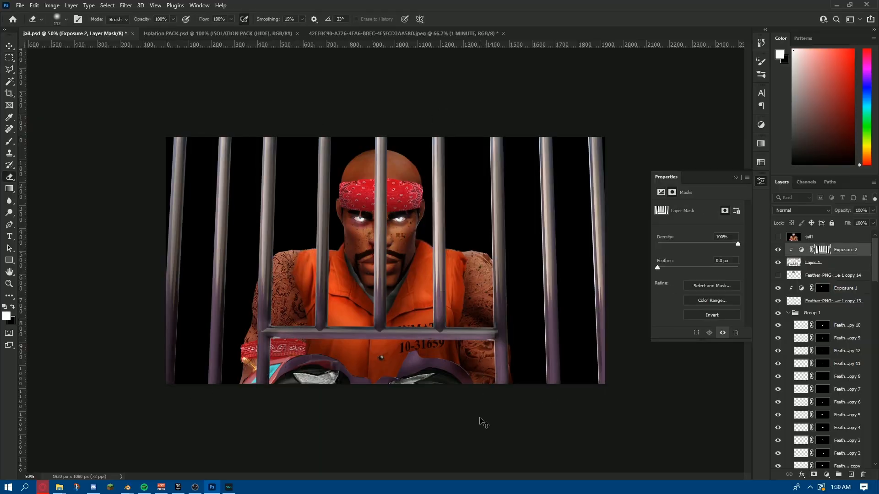
# - Mask the Exposure layer over the barred inmate and add the jail cell background layers underneath
pyautogui.click(106, 6)
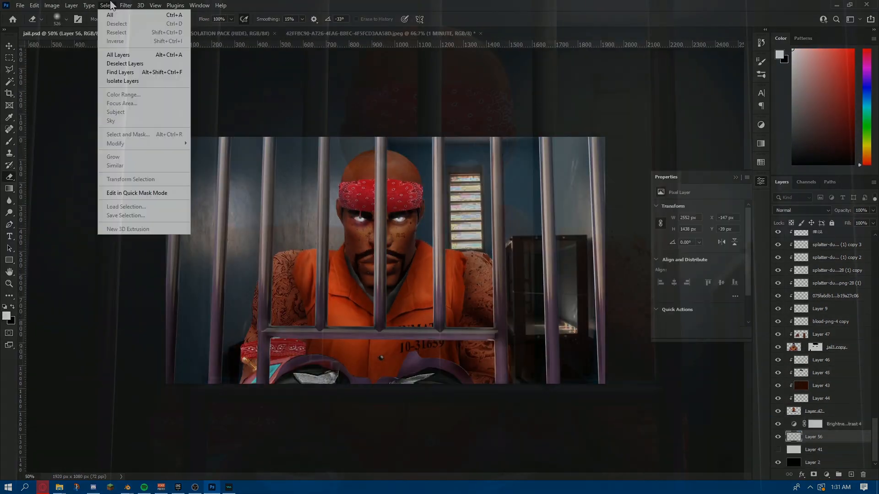